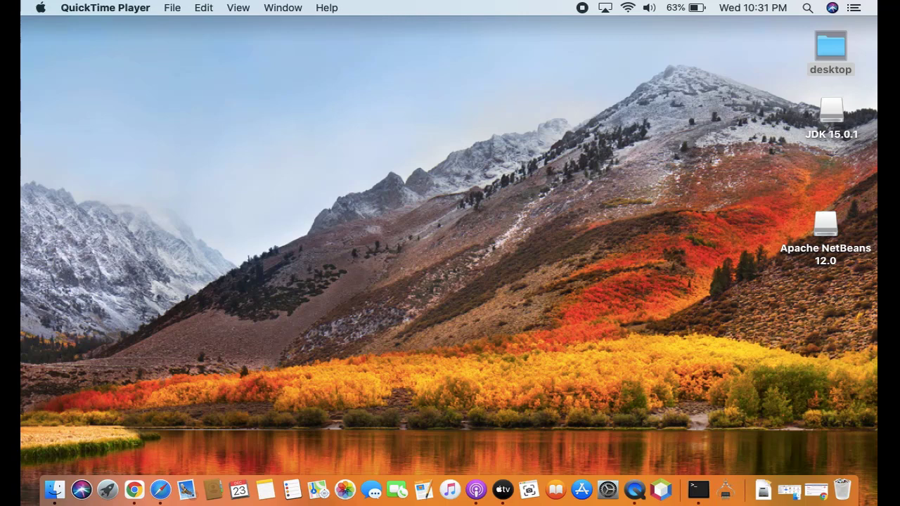
# Search Spotlight for 'storage management' and launch the Storage Management app.
pyautogui.click(831, 46)
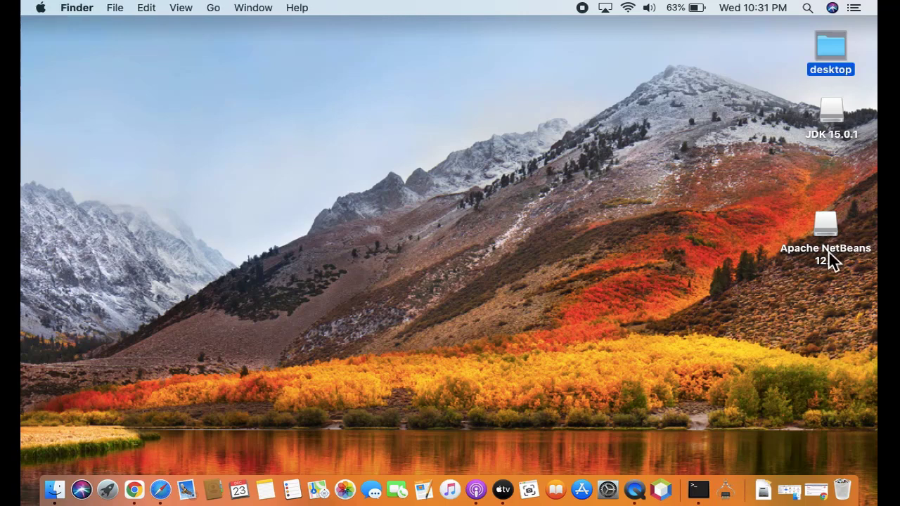
pyautogui.moveTo(659, 489)
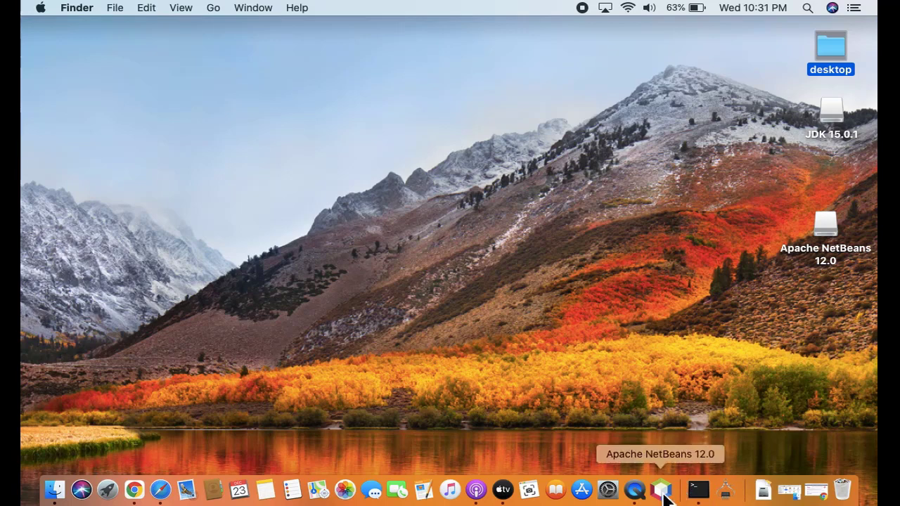
pyautogui.moveTo(721, 471)
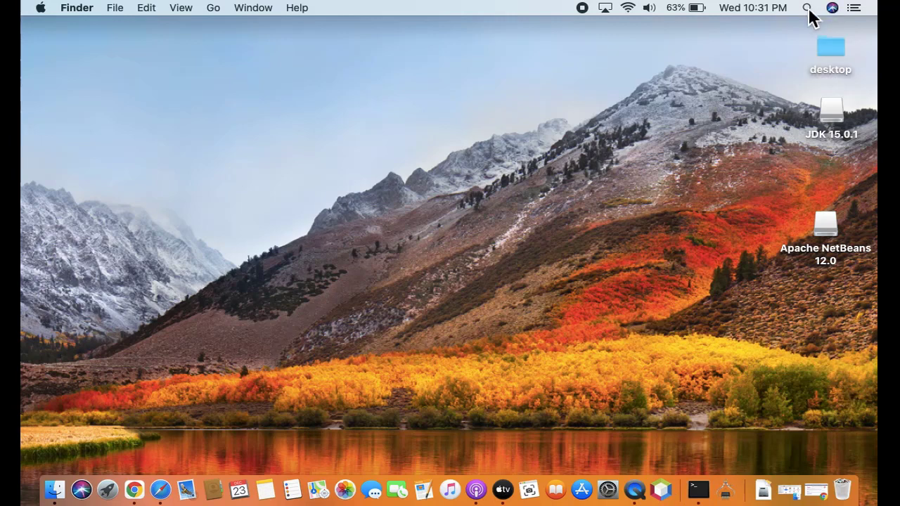
pyautogui.click(807, 7)
pyautogui.write('storage ')
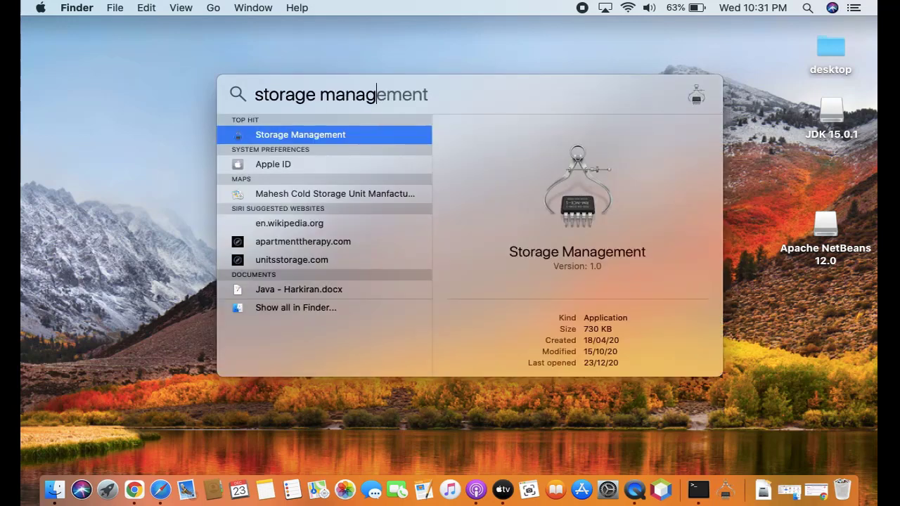
pyautogui.write('management')
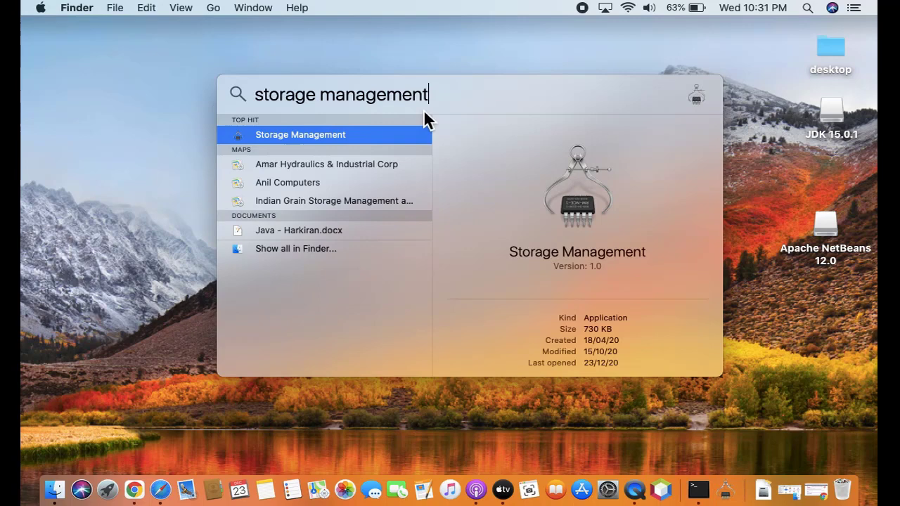
pyautogui.press('escape')
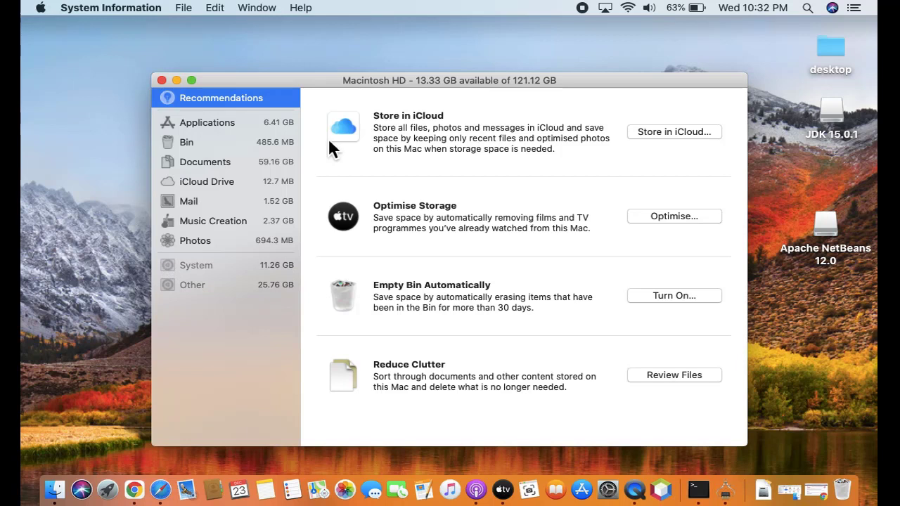
pyautogui.moveTo(204, 253)
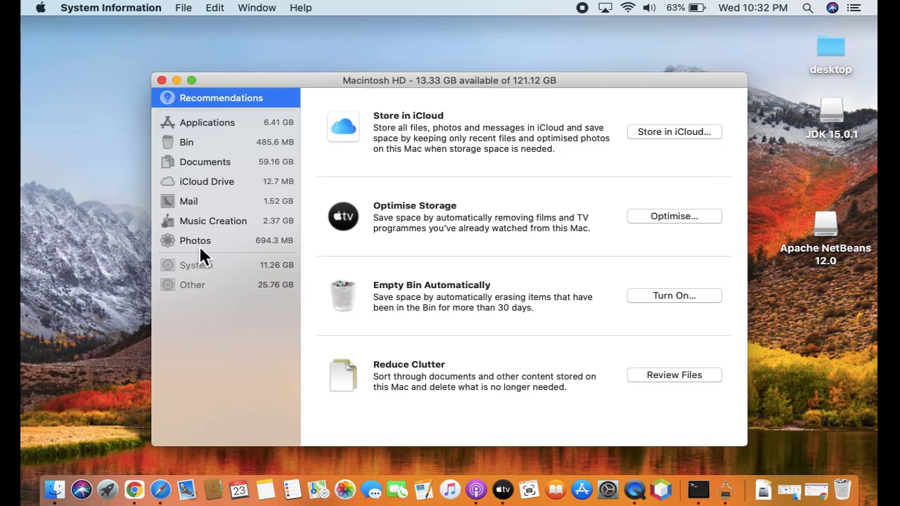
pyautogui.moveTo(235, 133)
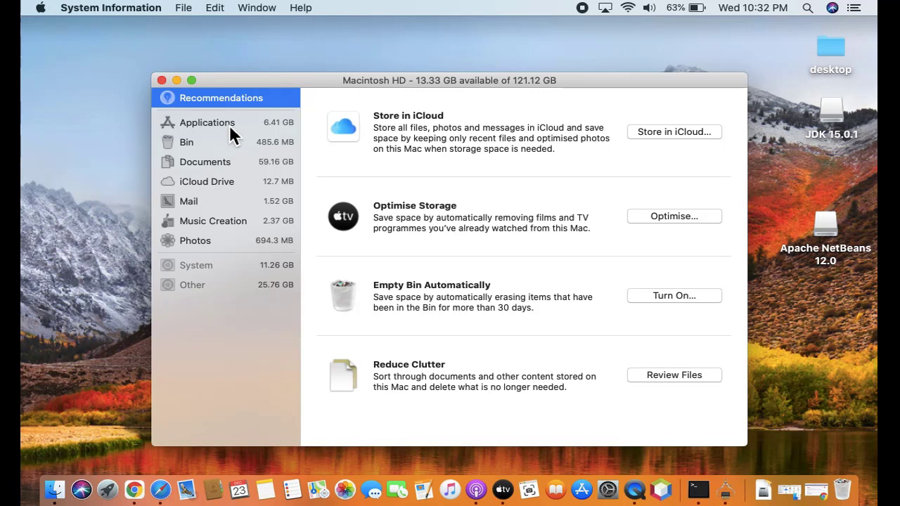
# List applications by size and select Apache NetBeans 12.0 (732.9 MB).
pyautogui.click(207, 122)
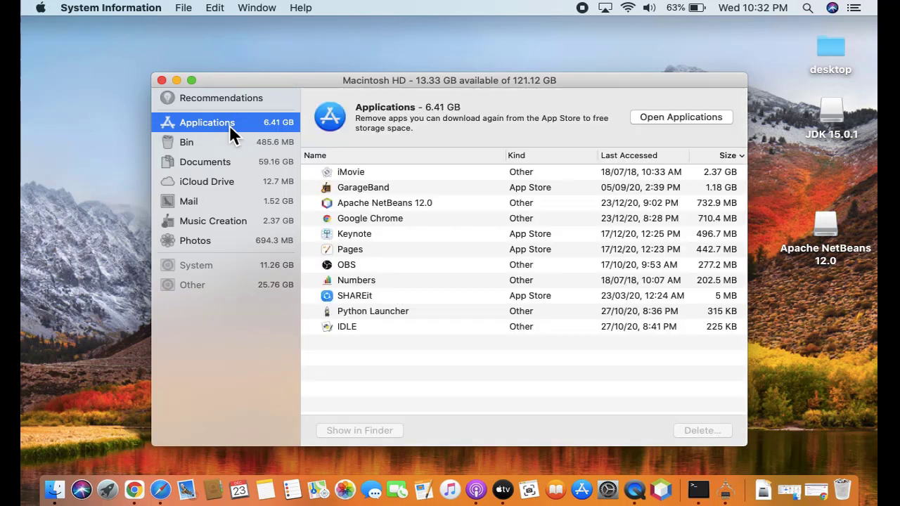
pyautogui.moveTo(452, 213)
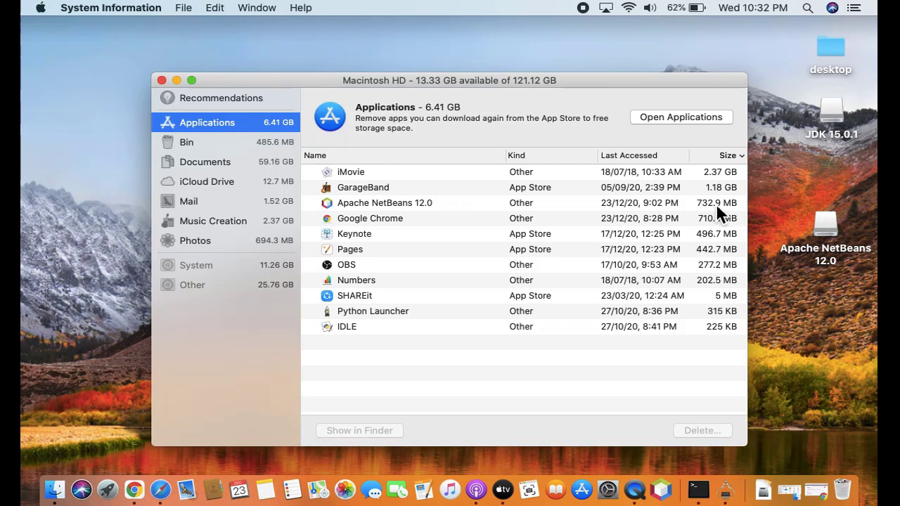
pyautogui.moveTo(553, 216)
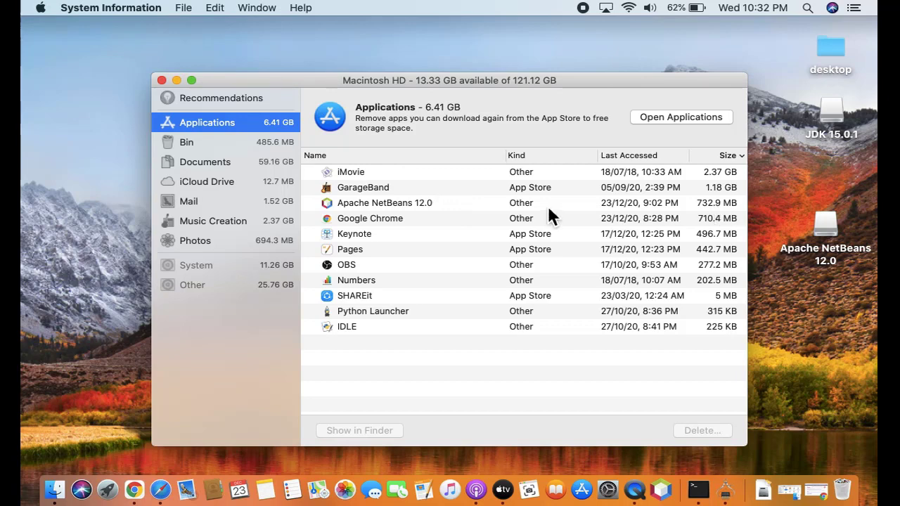
pyautogui.click(385, 203)
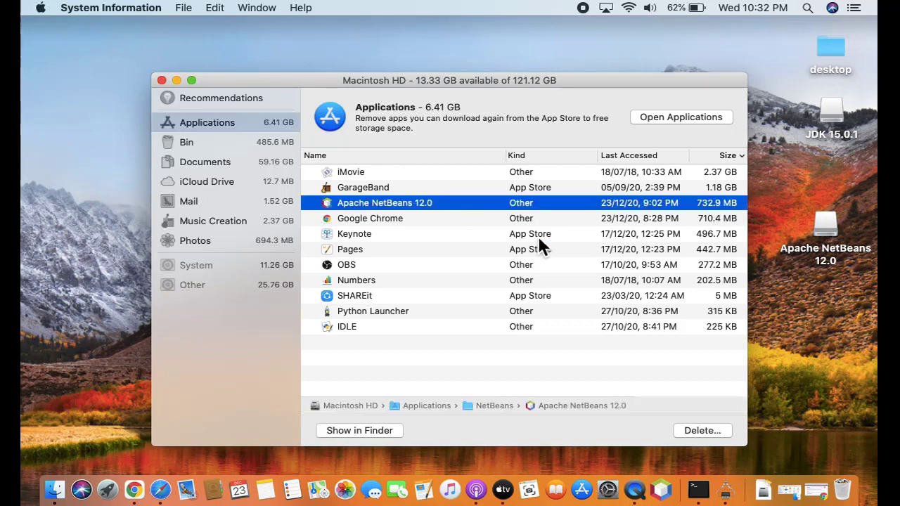
pyautogui.moveTo(703, 439)
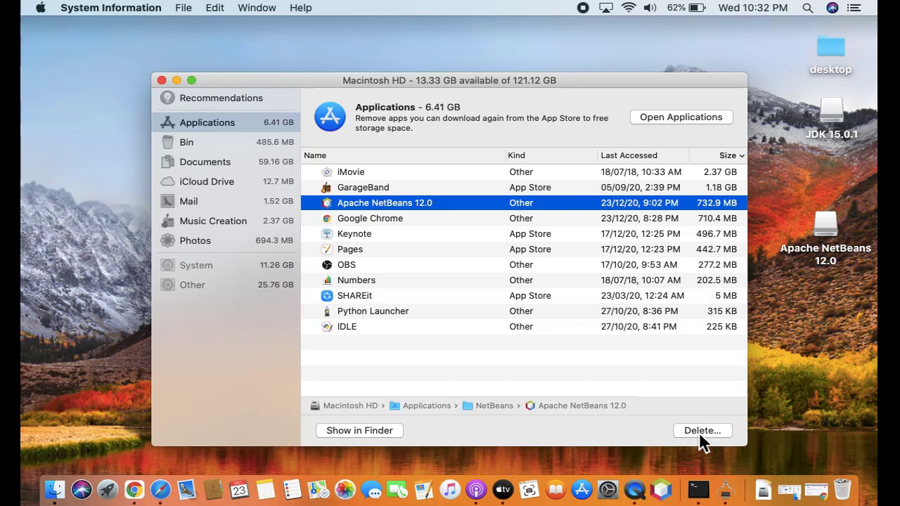
pyautogui.moveTo(437, 95)
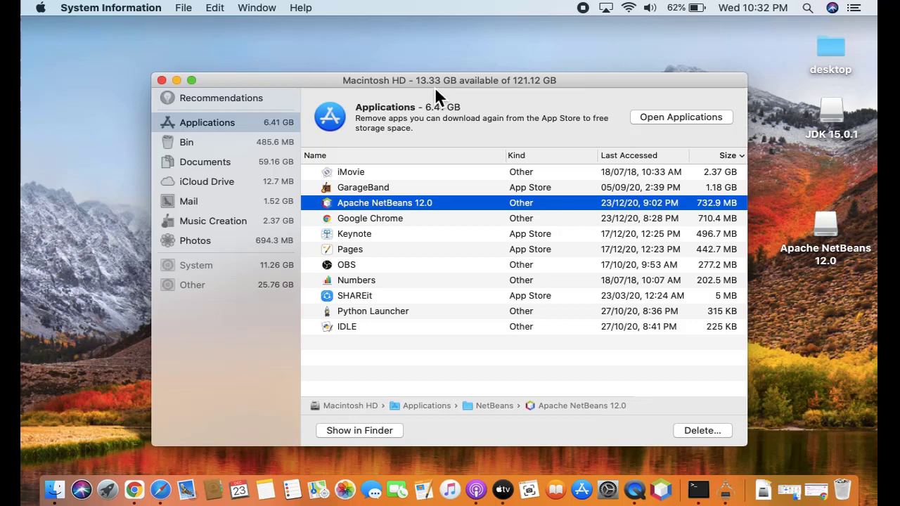
pyautogui.moveTo(442, 95)
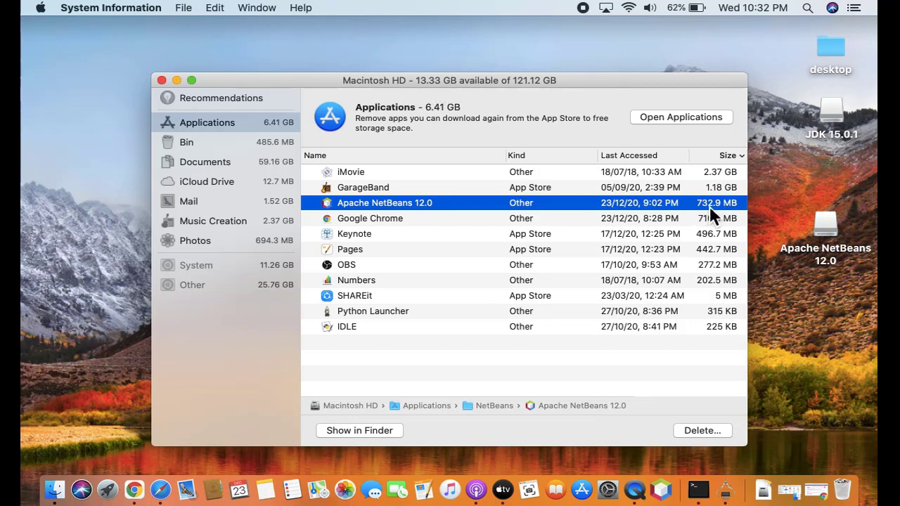
pyautogui.moveTo(701, 430)
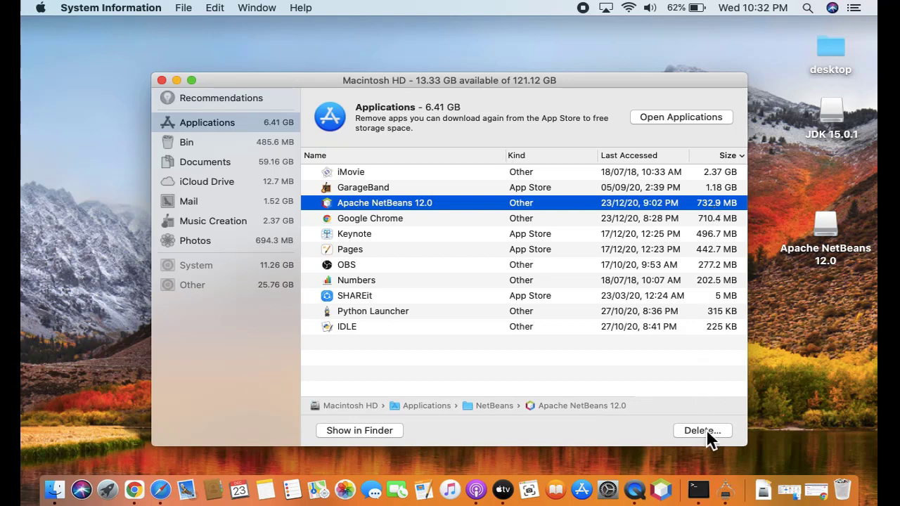
# Request deletion of Apache NetBeans 12.0 and confirm the permanent delete.
pyautogui.click(702, 430)
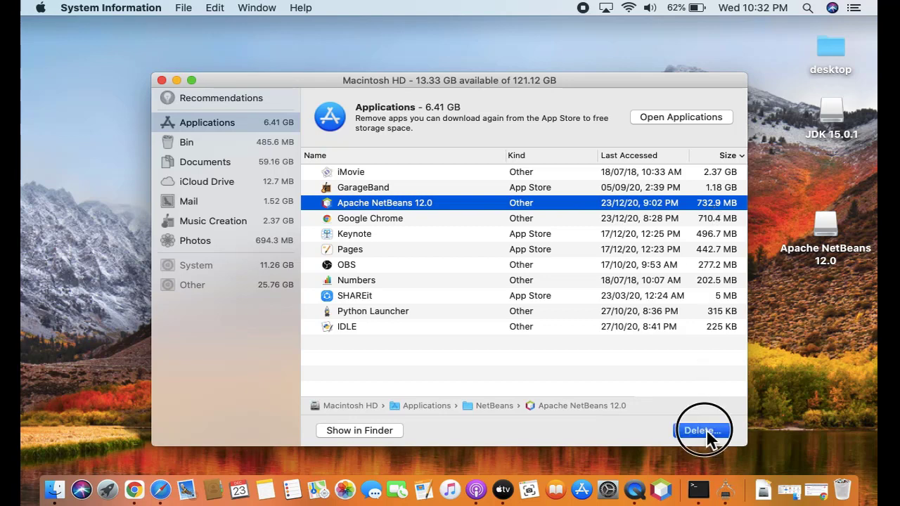
pyautogui.click(701, 430)
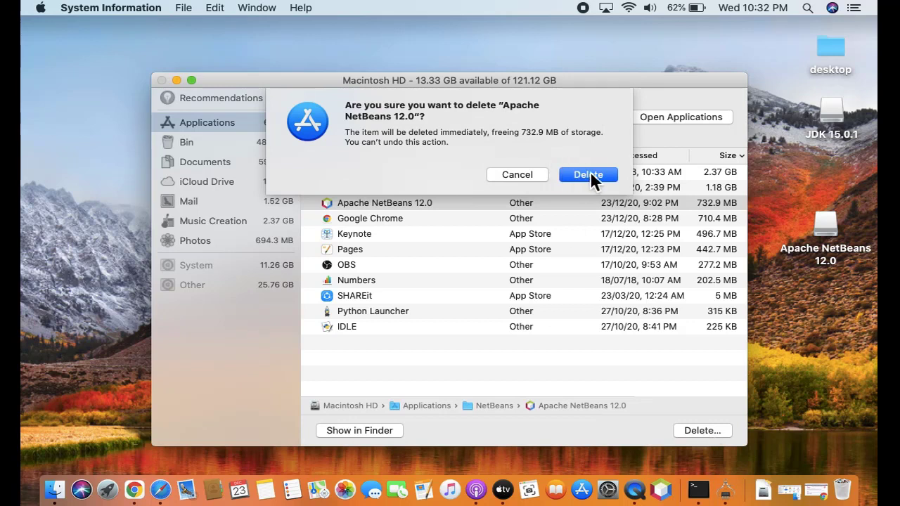
pyautogui.moveTo(595, 183)
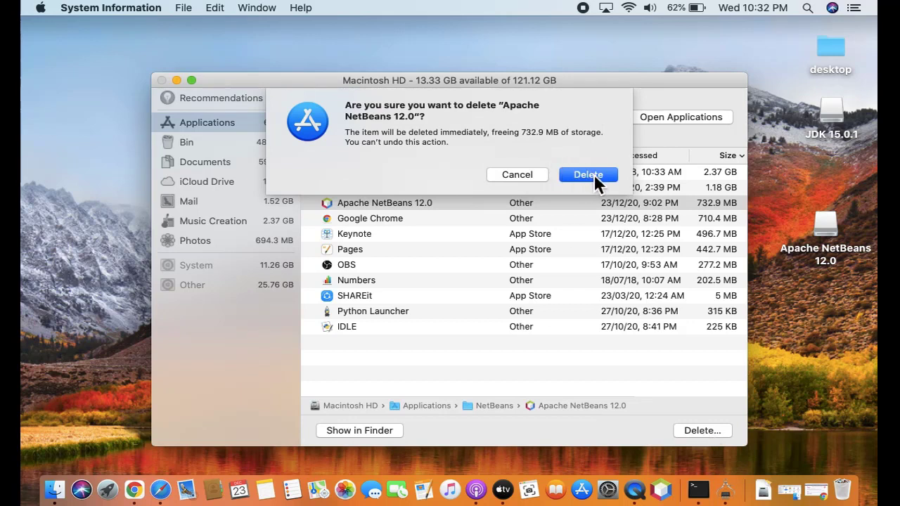
pyautogui.click(588, 175)
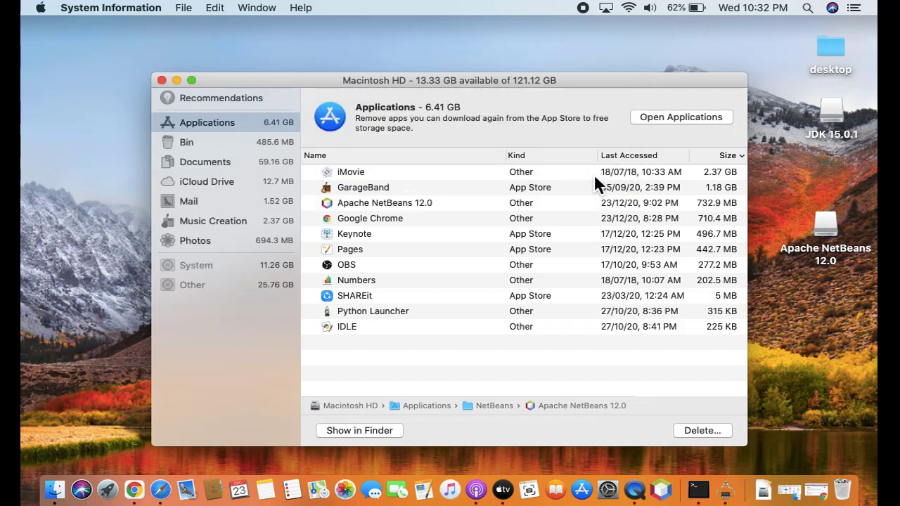
pyautogui.click(702, 430)
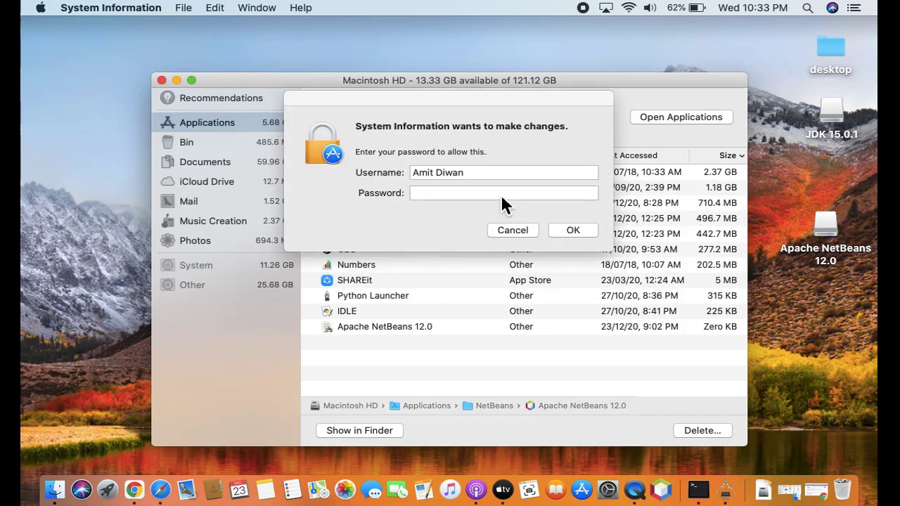
# Enter the administrator password and approve removing Apache NetBeans 12.0.
pyautogui.click(503, 193)
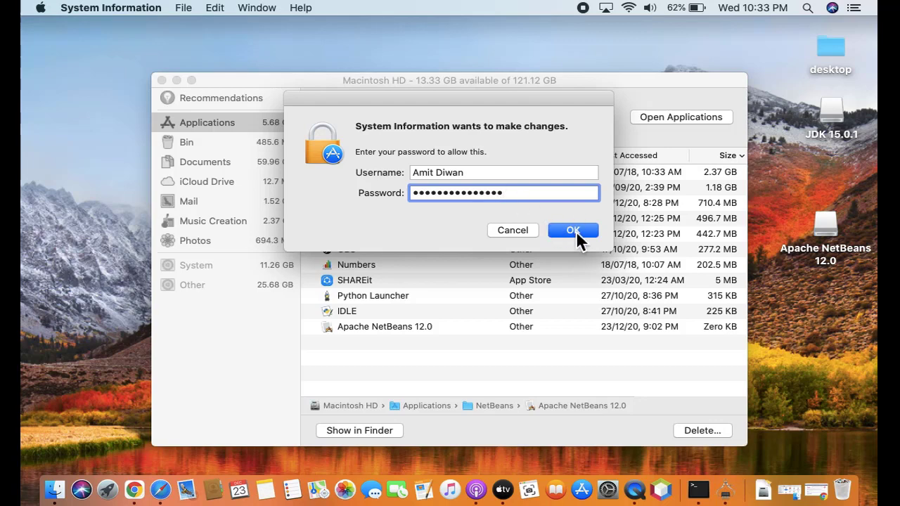
pyautogui.click(574, 230)
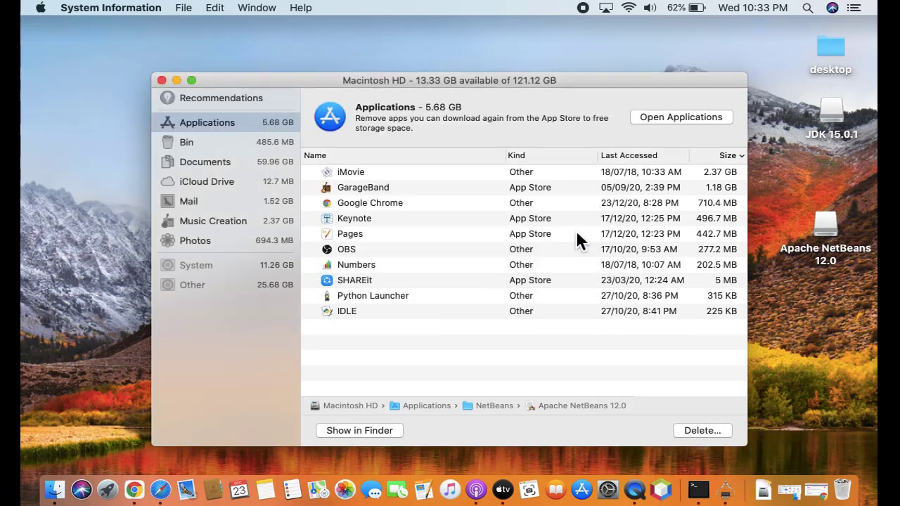
pyautogui.moveTo(514, 250)
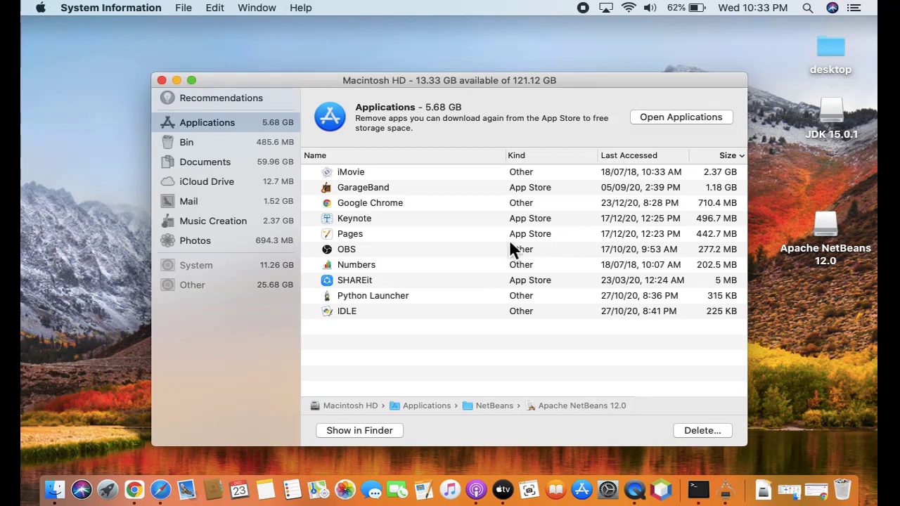
pyautogui.click(355, 218)
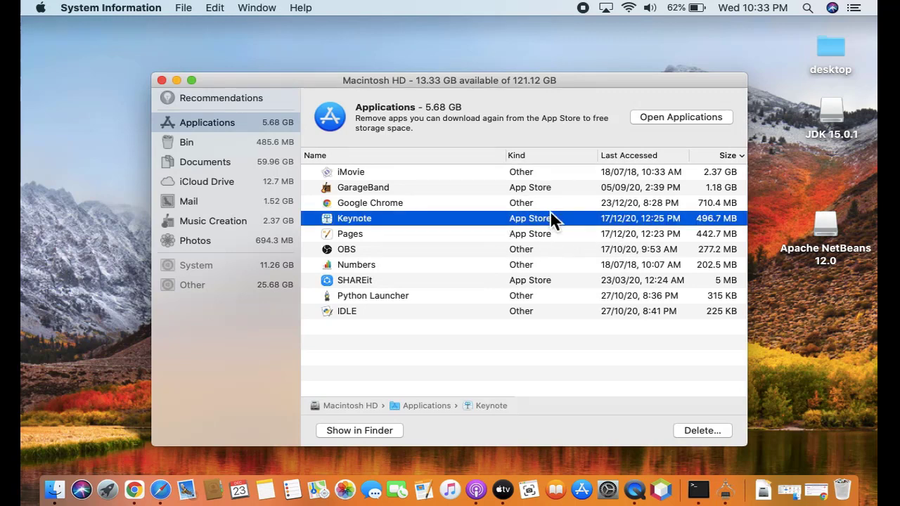
pyautogui.click(363, 187)
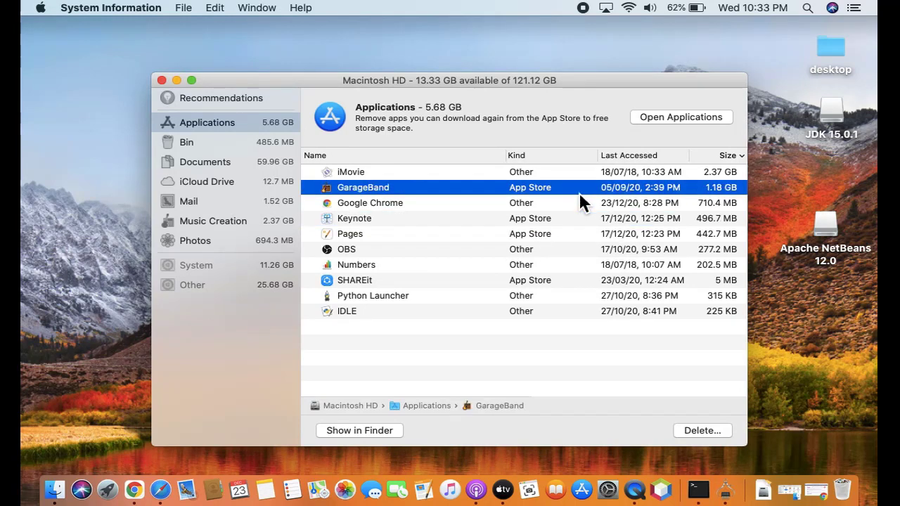